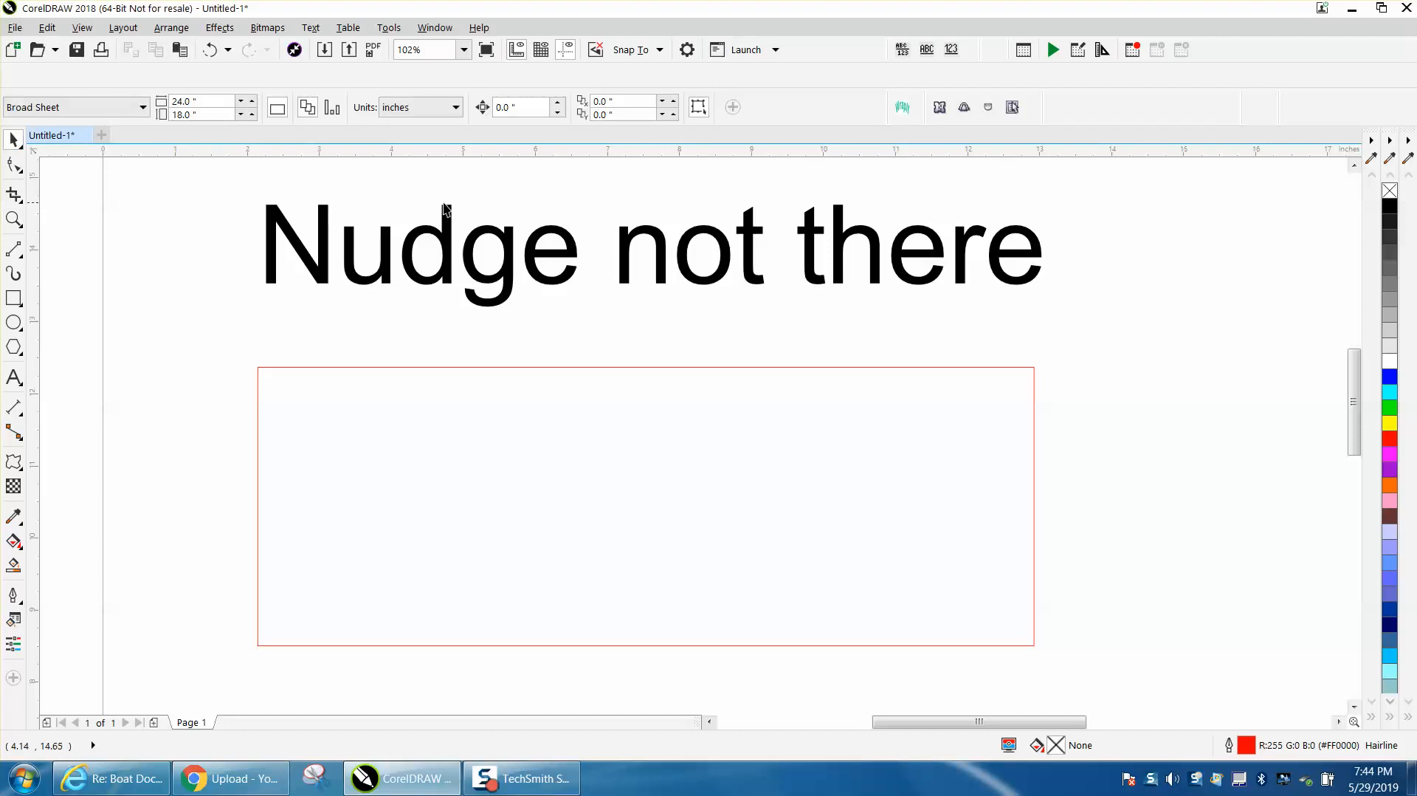
mouse_move(682, 293)
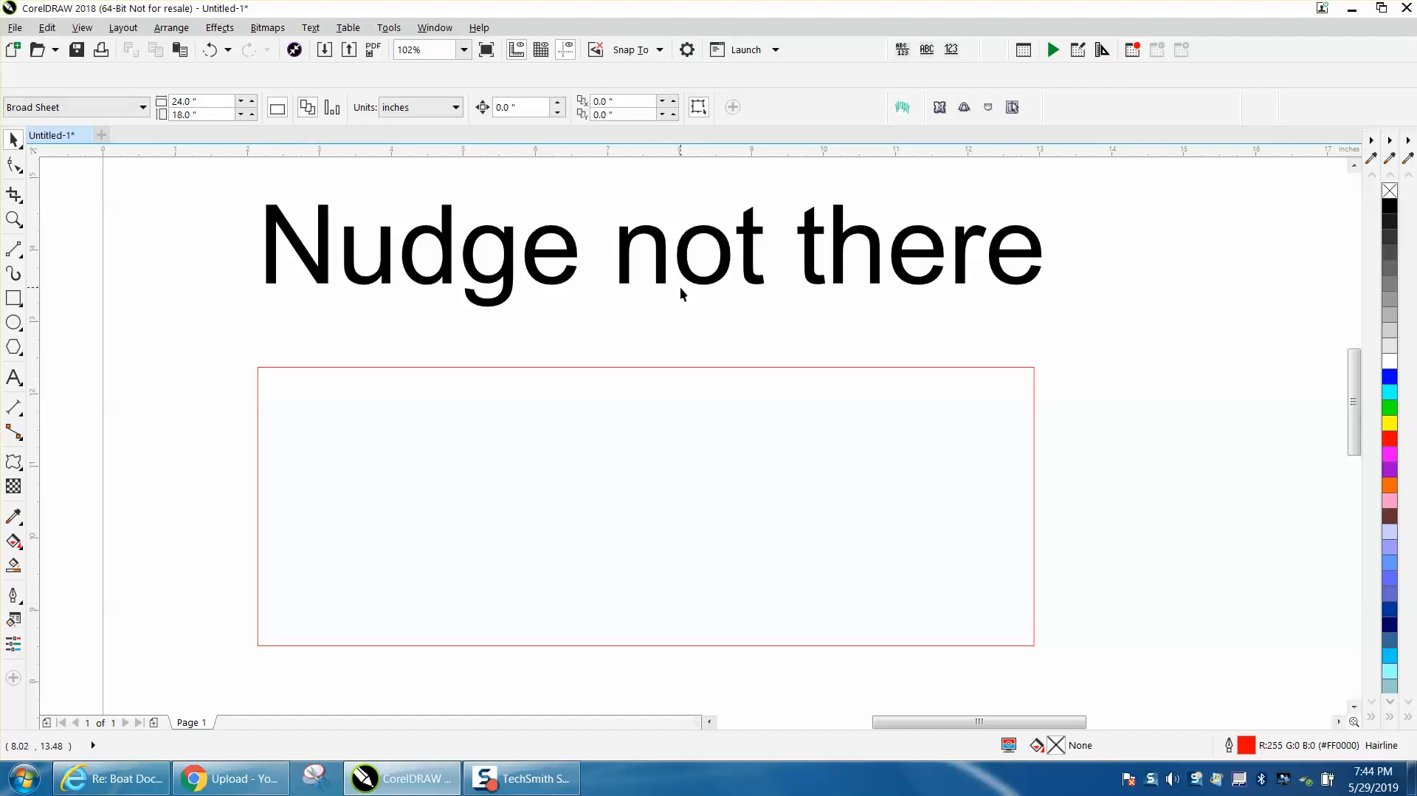
mouse_move(702, 279)
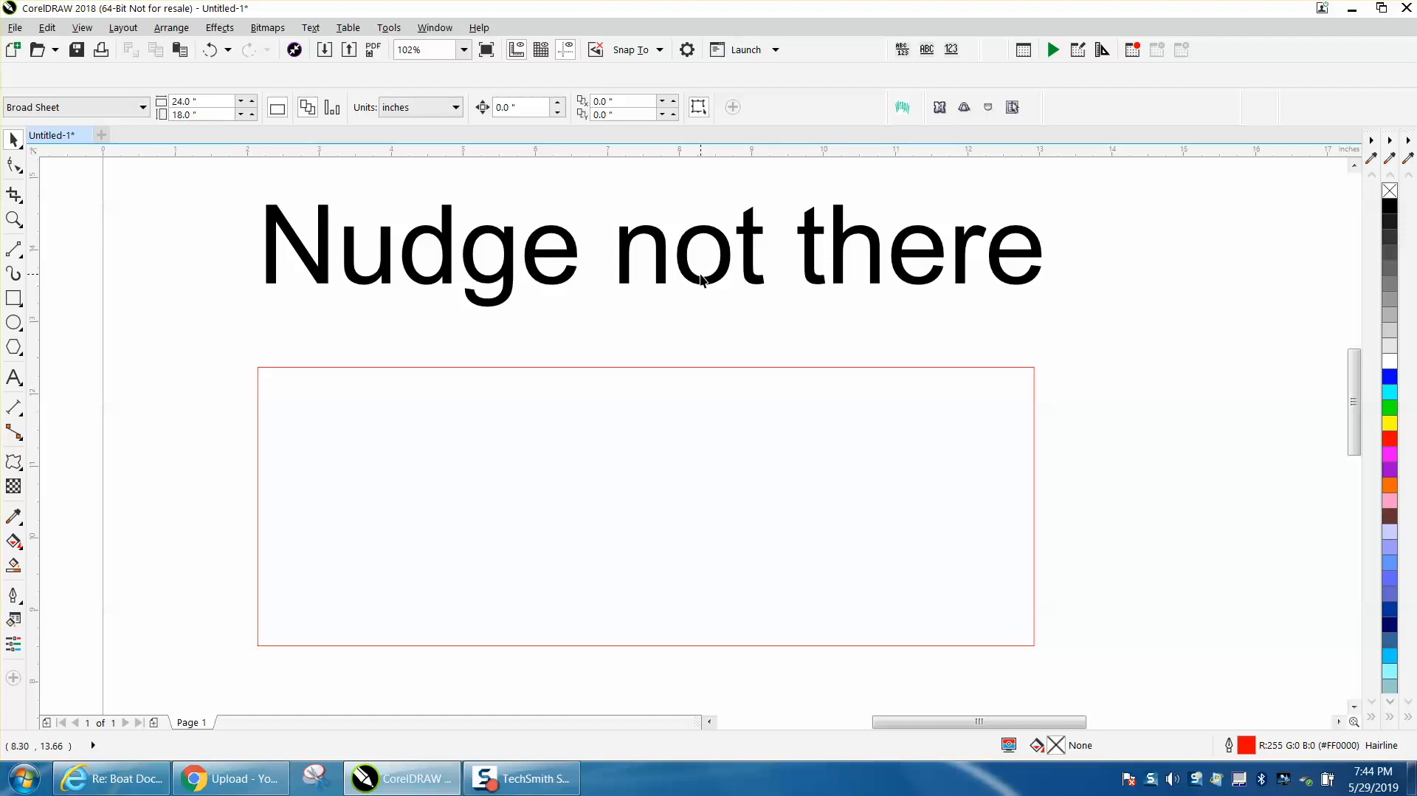
Select the Nudge distance box on the property bar, currently at 0.0 inches
click(519, 106)
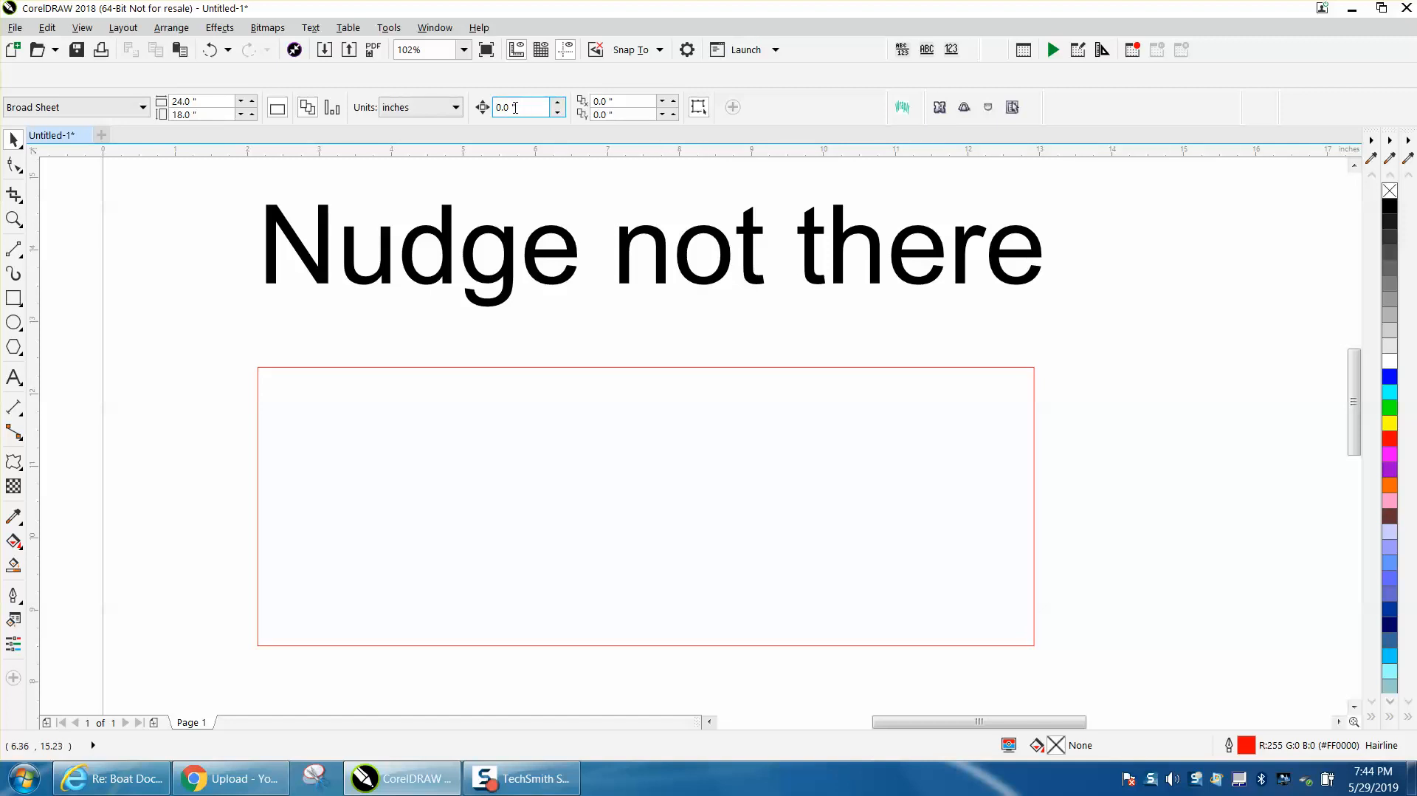
mouse_move(524, 107)
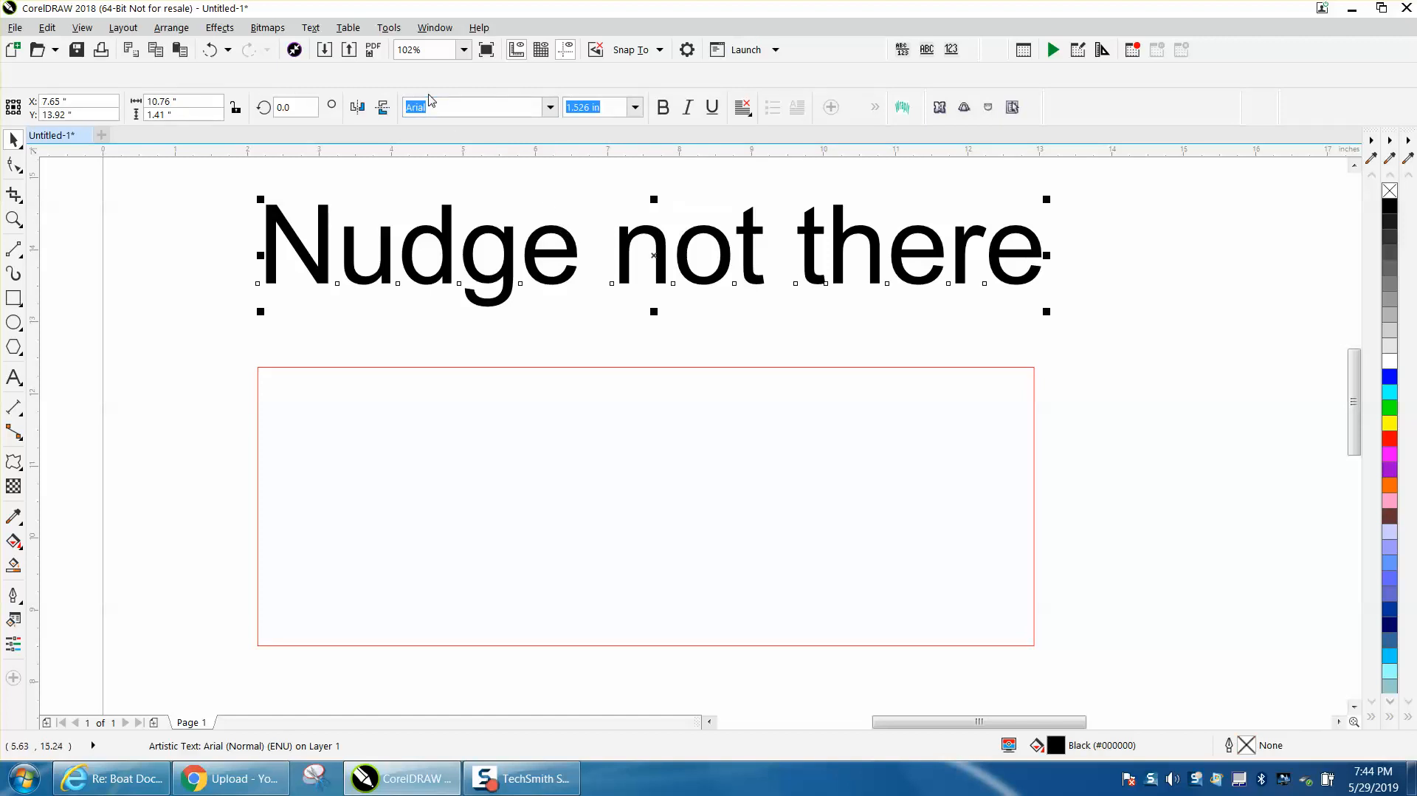
mouse_move(478, 106)
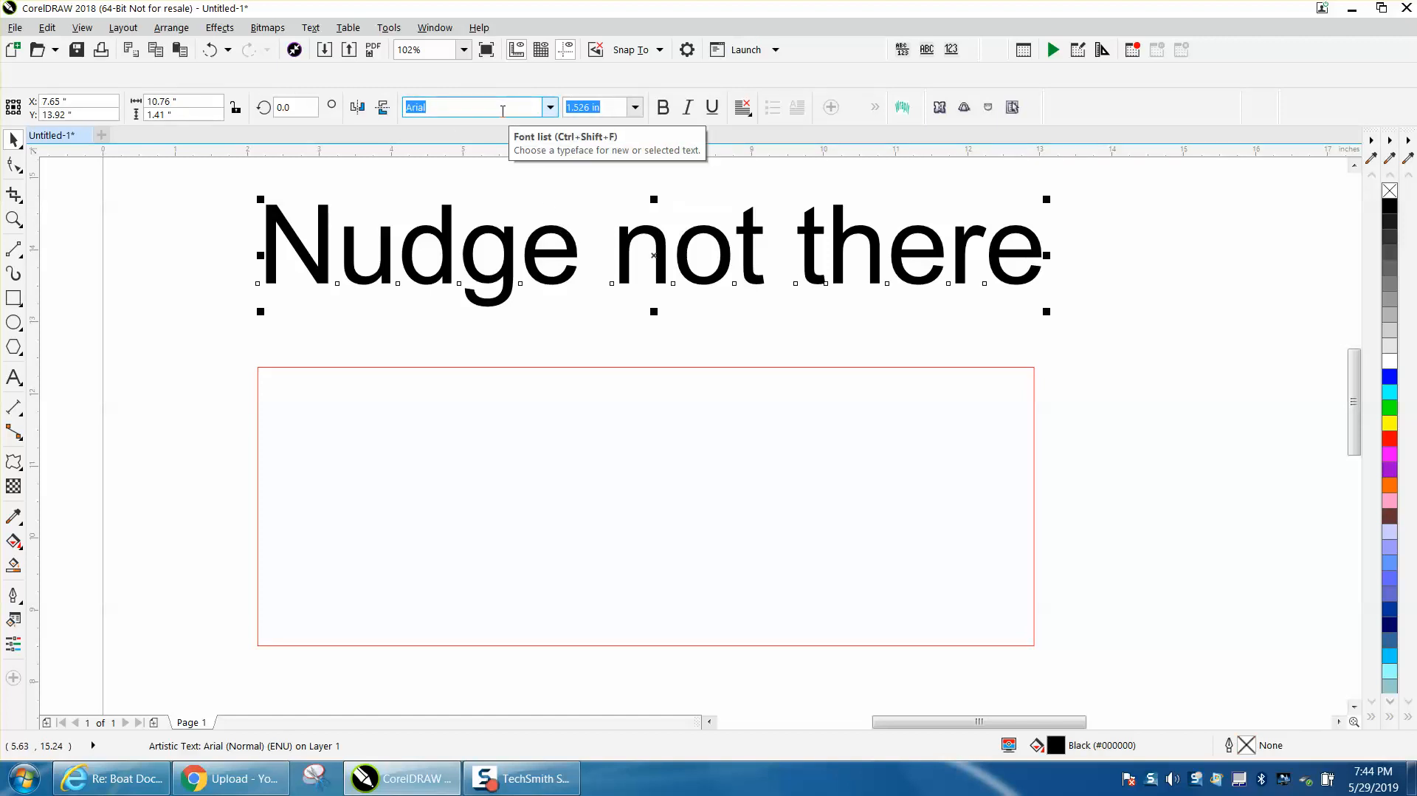
mouse_move(481, 102)
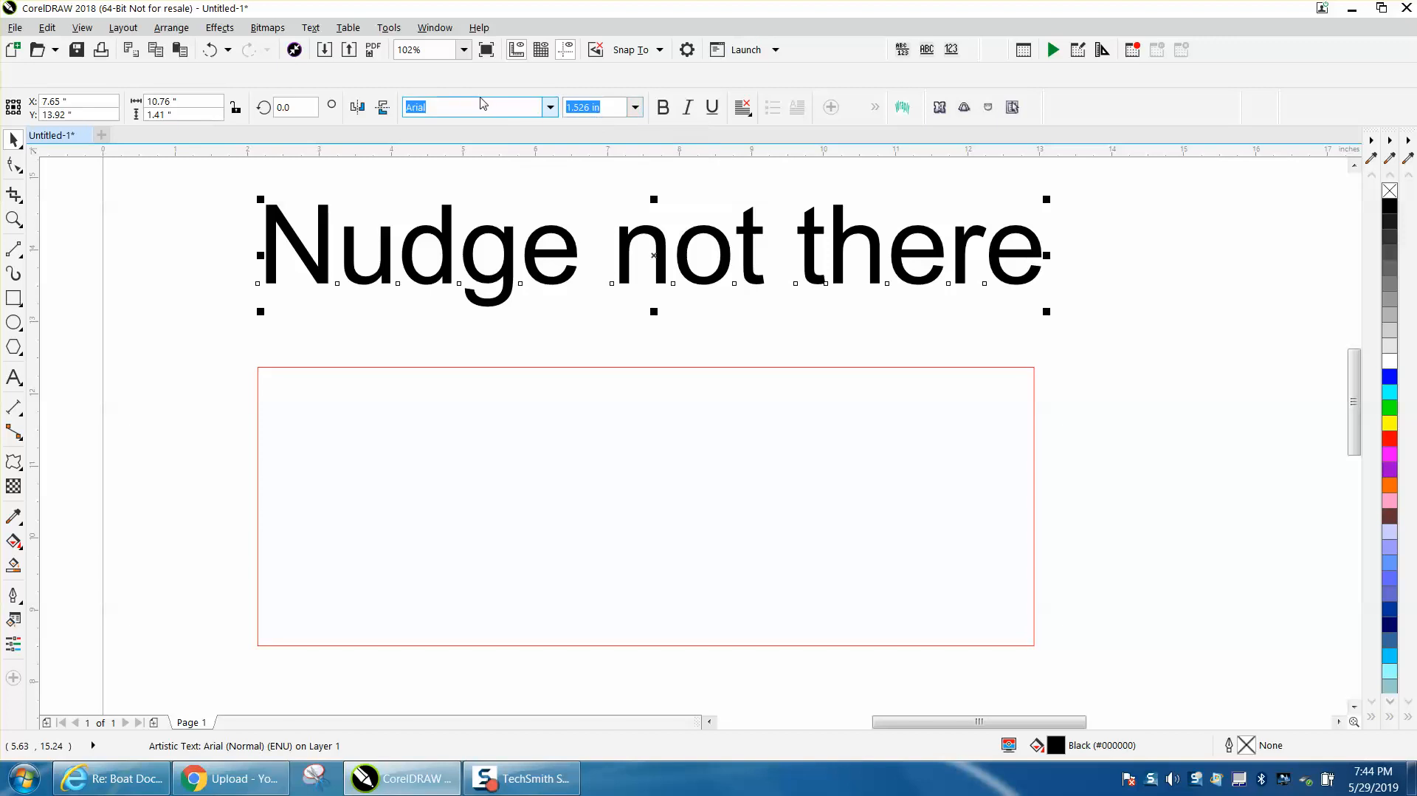
mouse_move(569, 375)
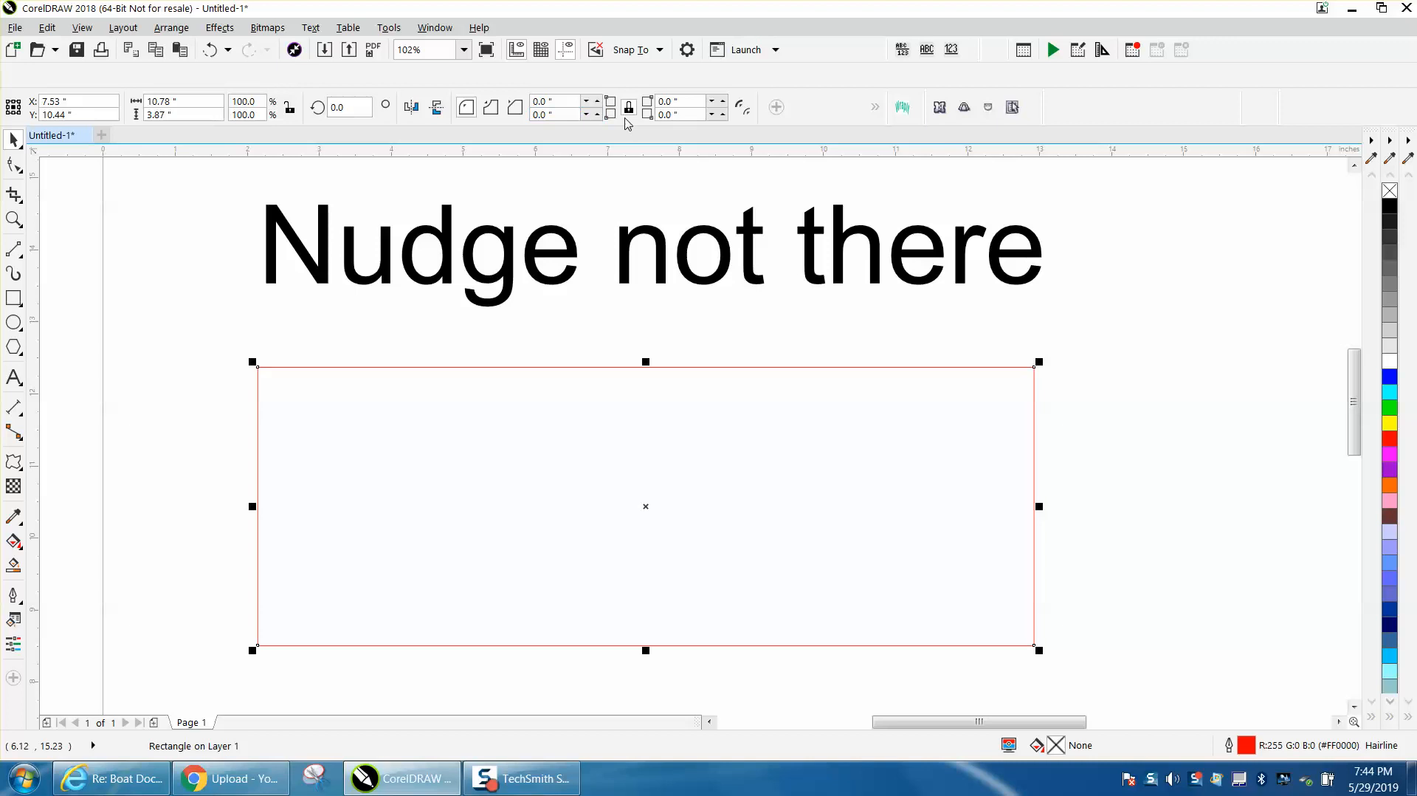
mouse_move(533, 176)
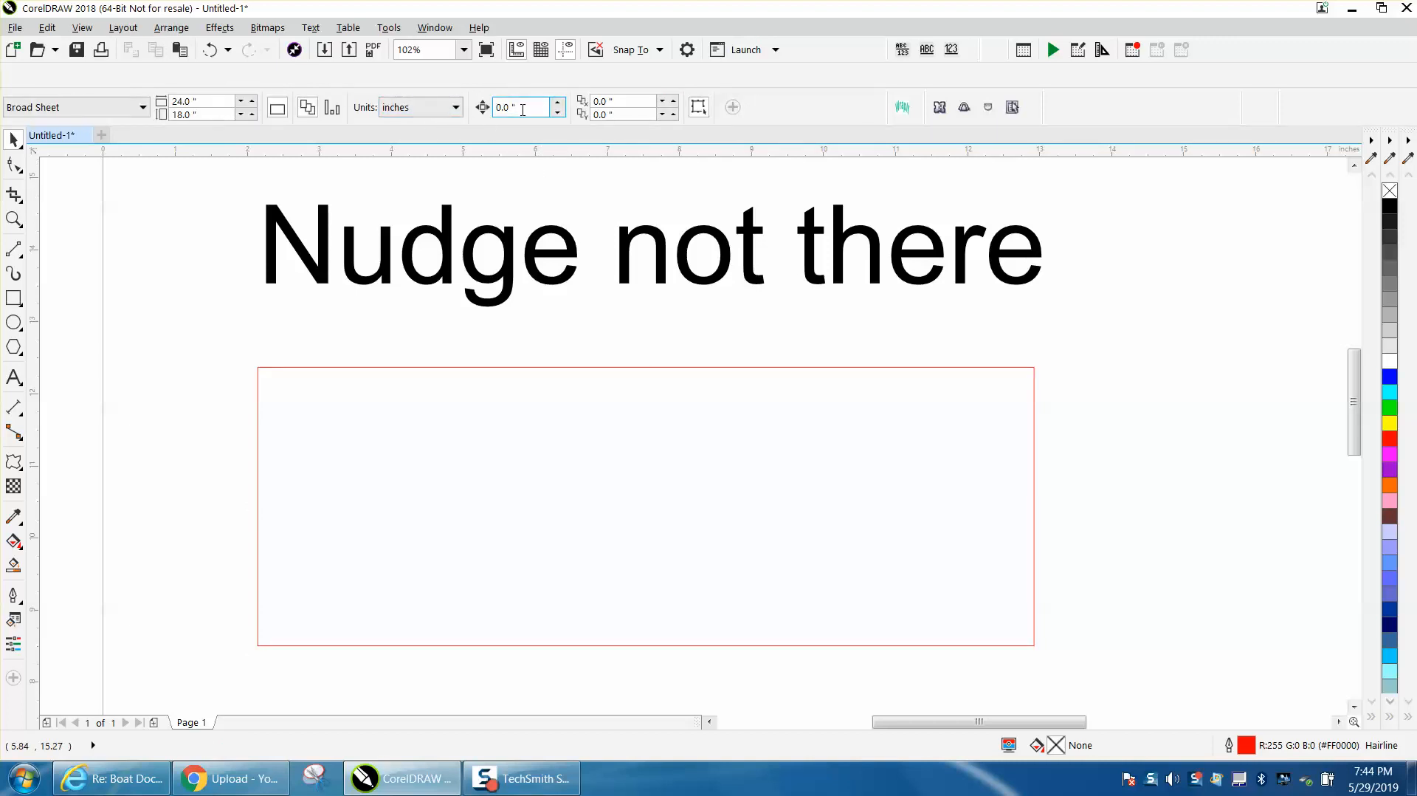
mouse_move(521, 109)
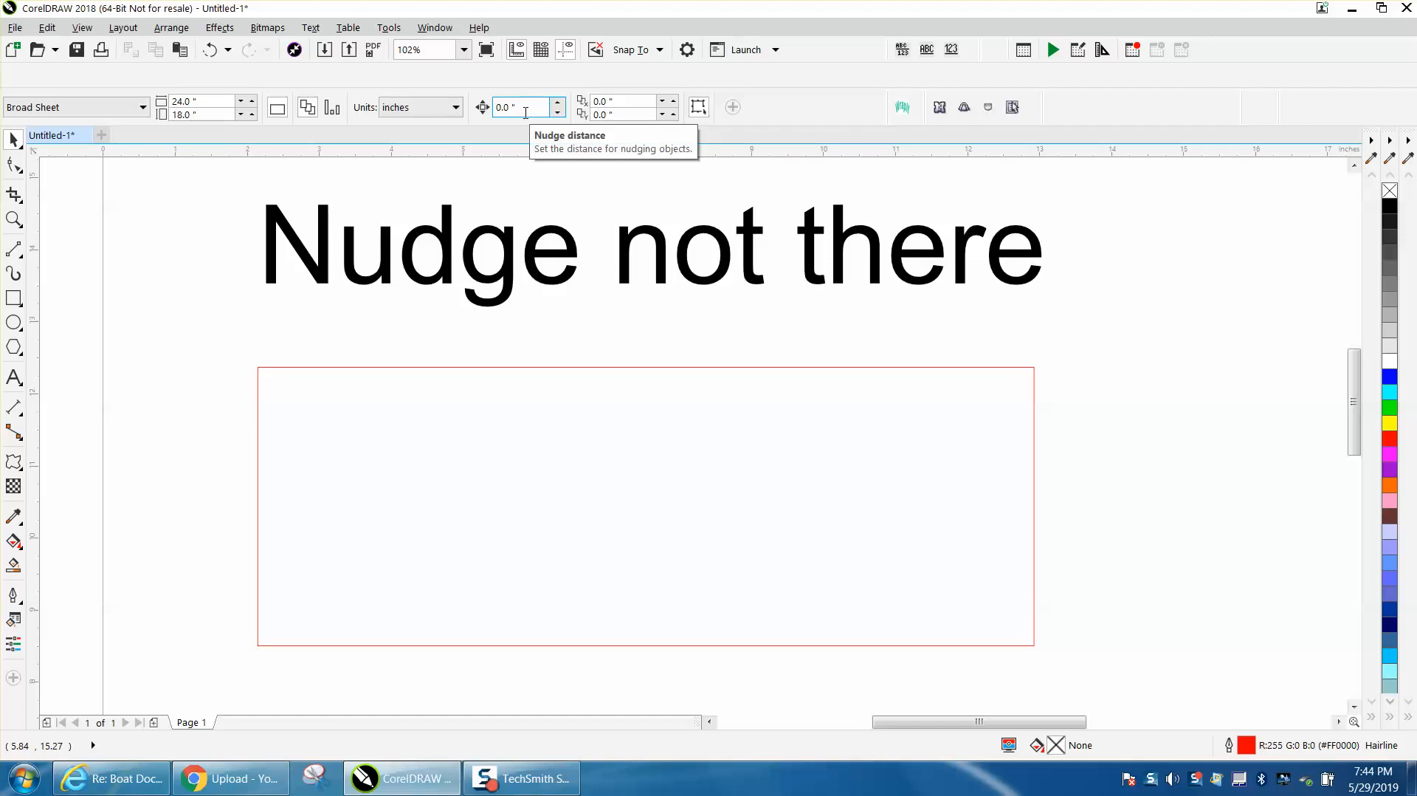
mouse_move(526, 118)
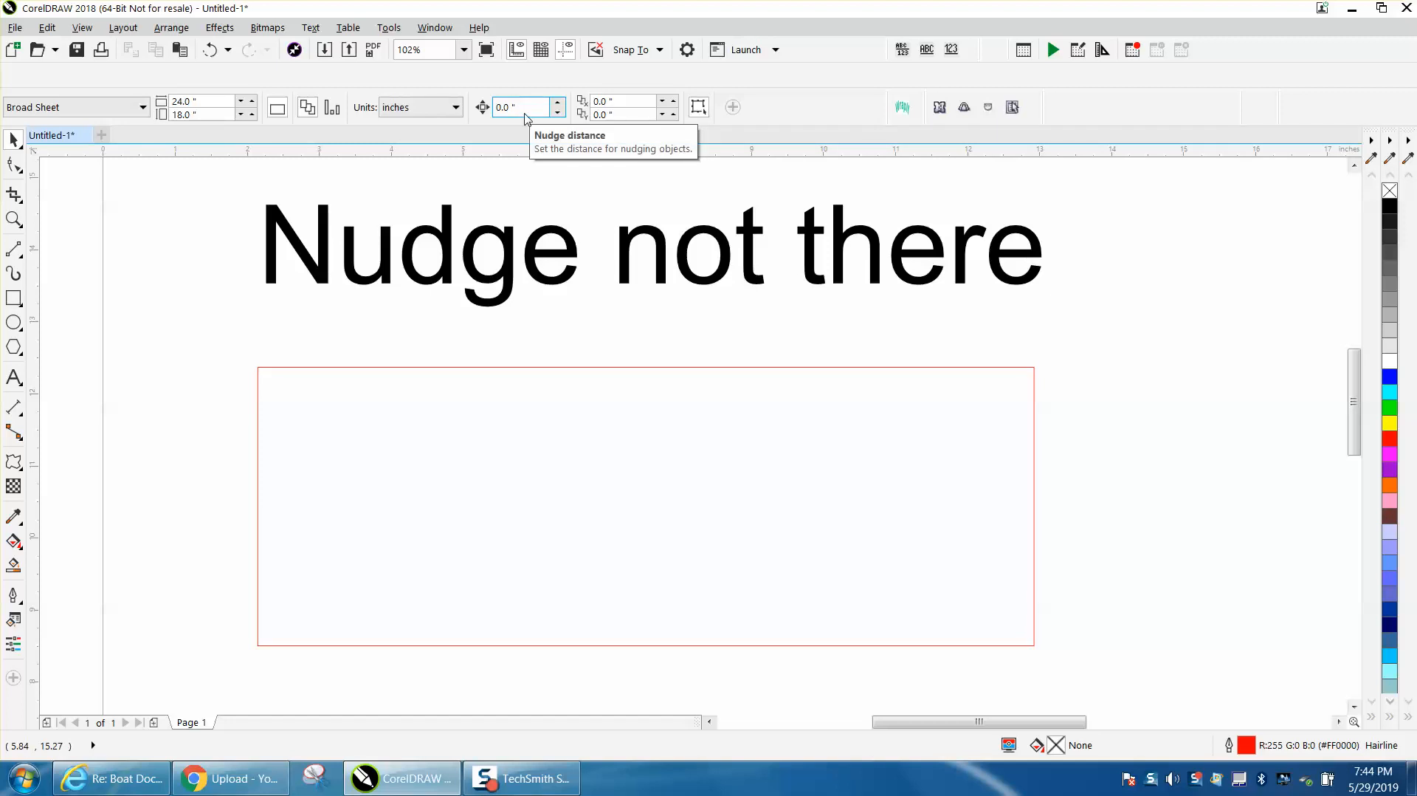
mouse_move(484, 114)
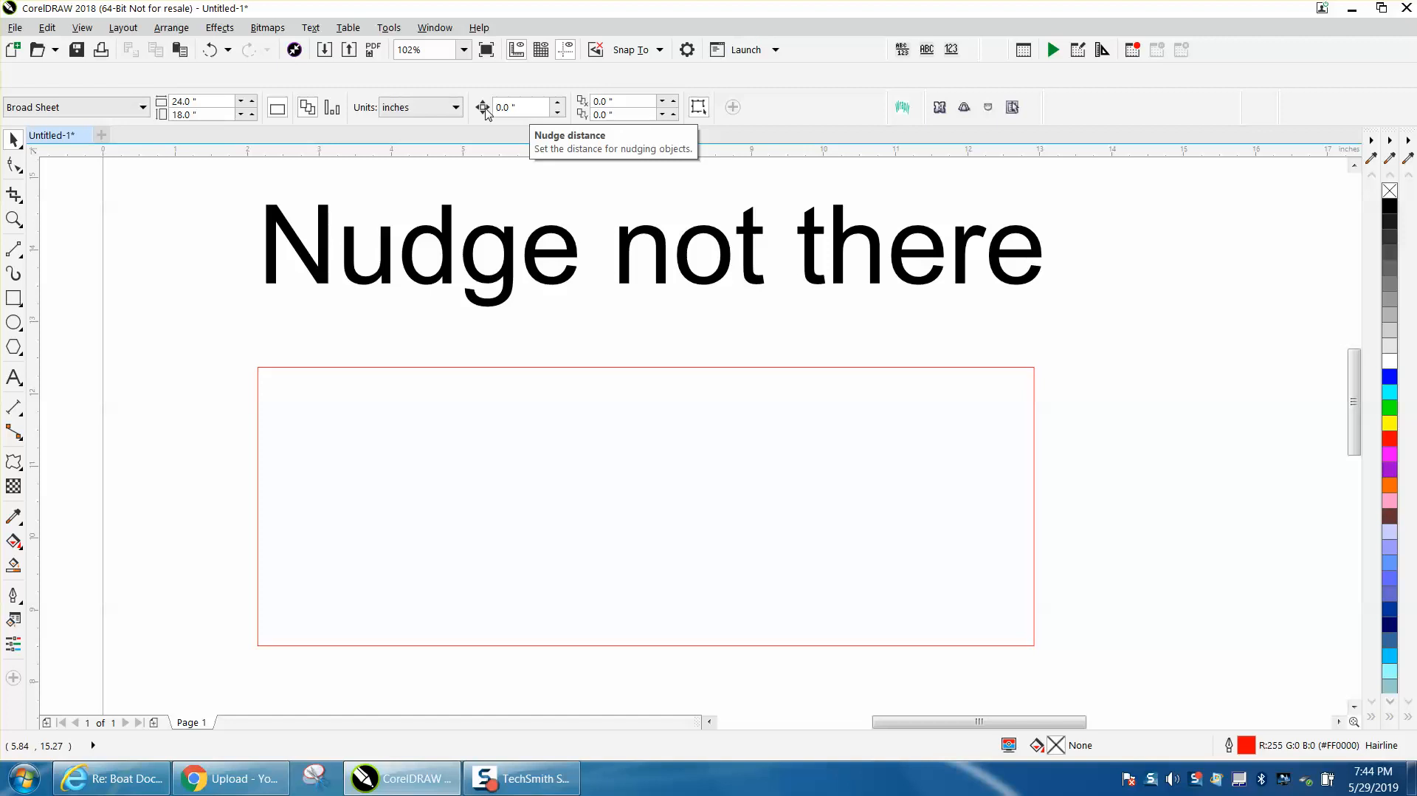
mouse_move(502, 145)
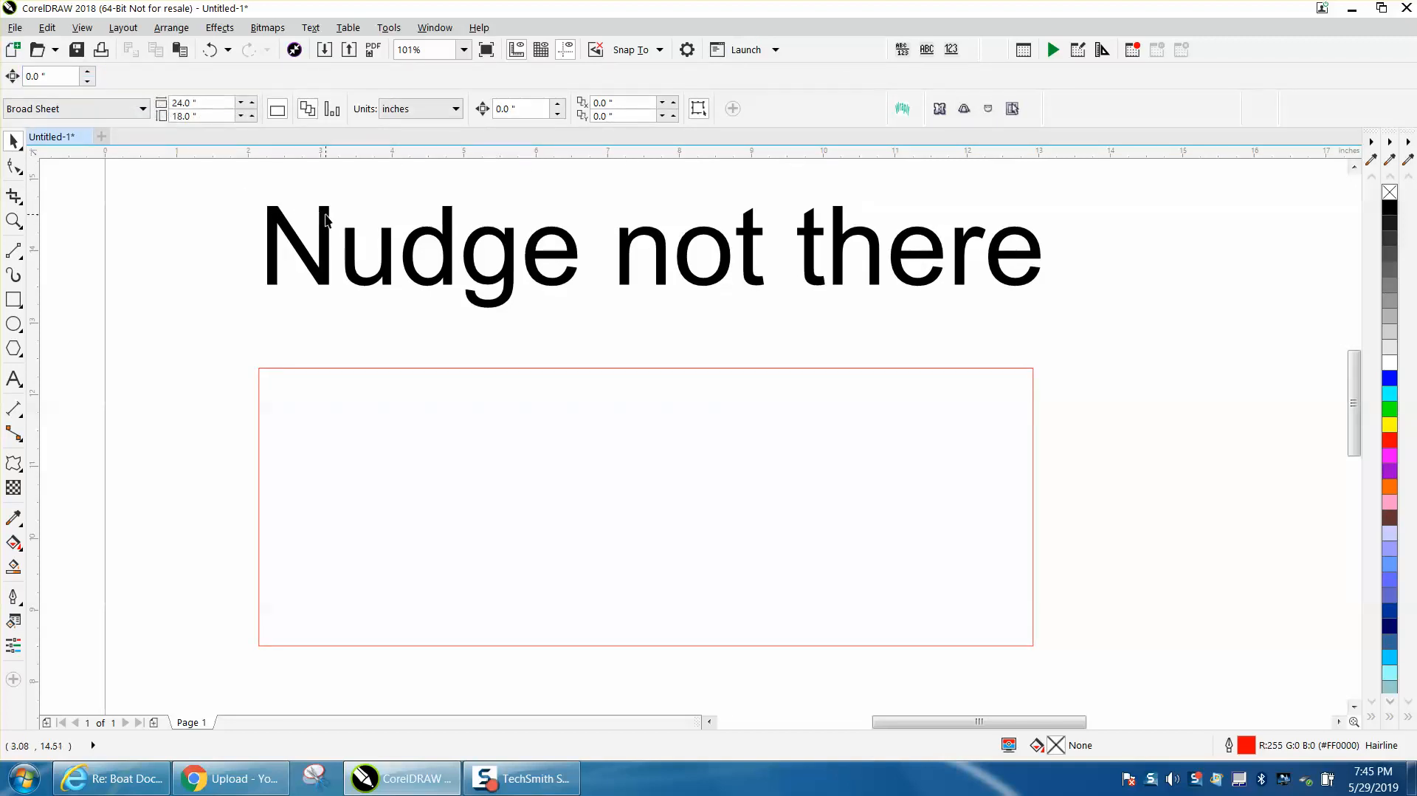
click(651, 248)
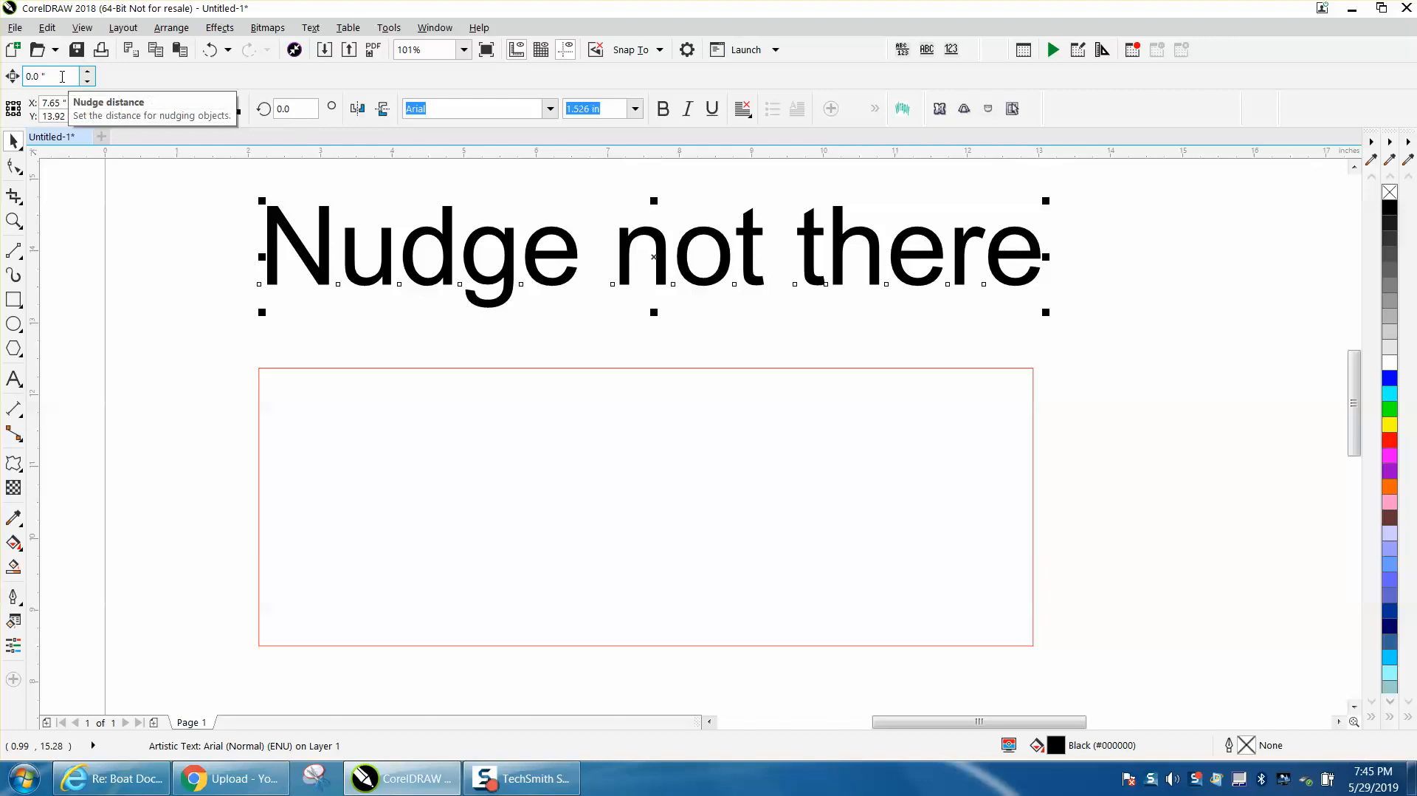
click(337, 374)
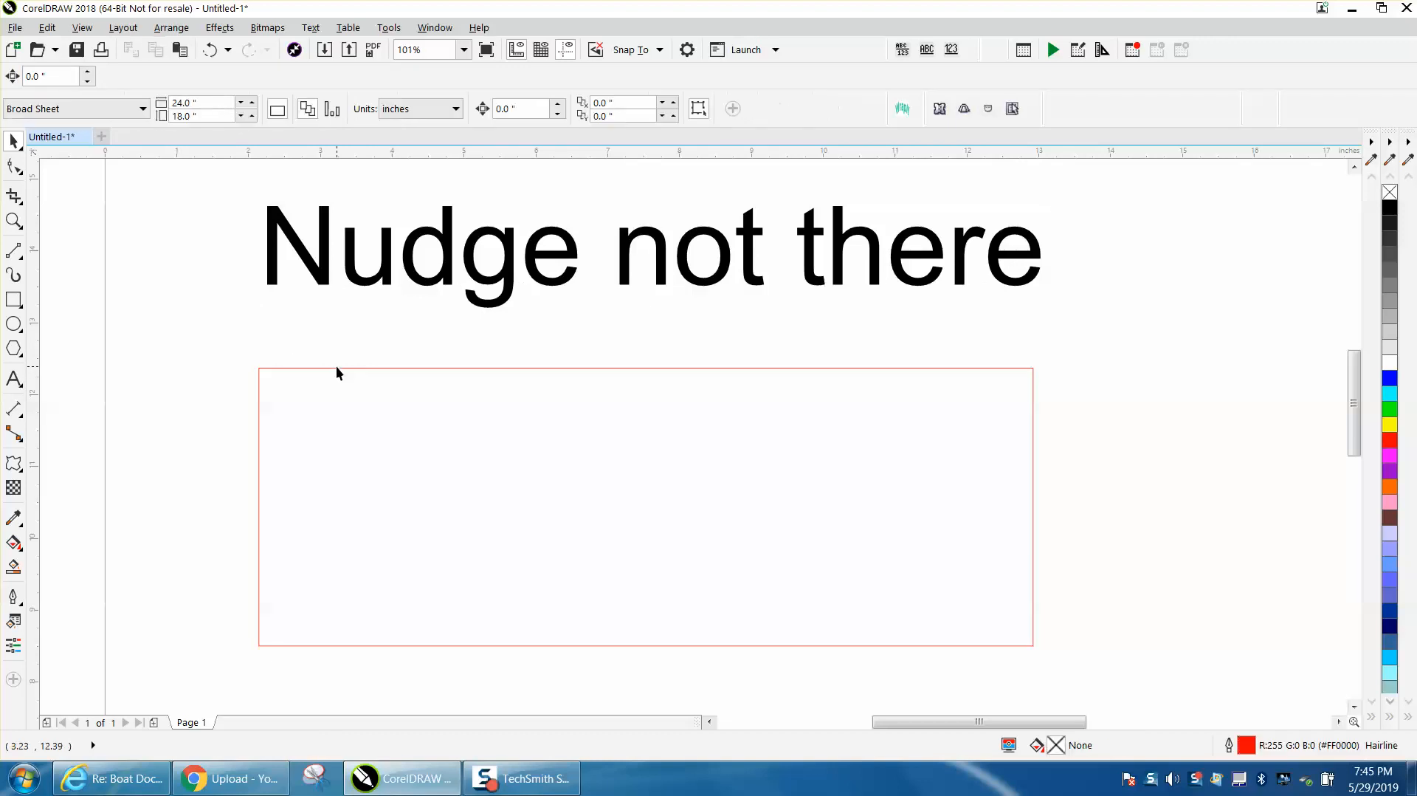
mouse_move(190, 187)
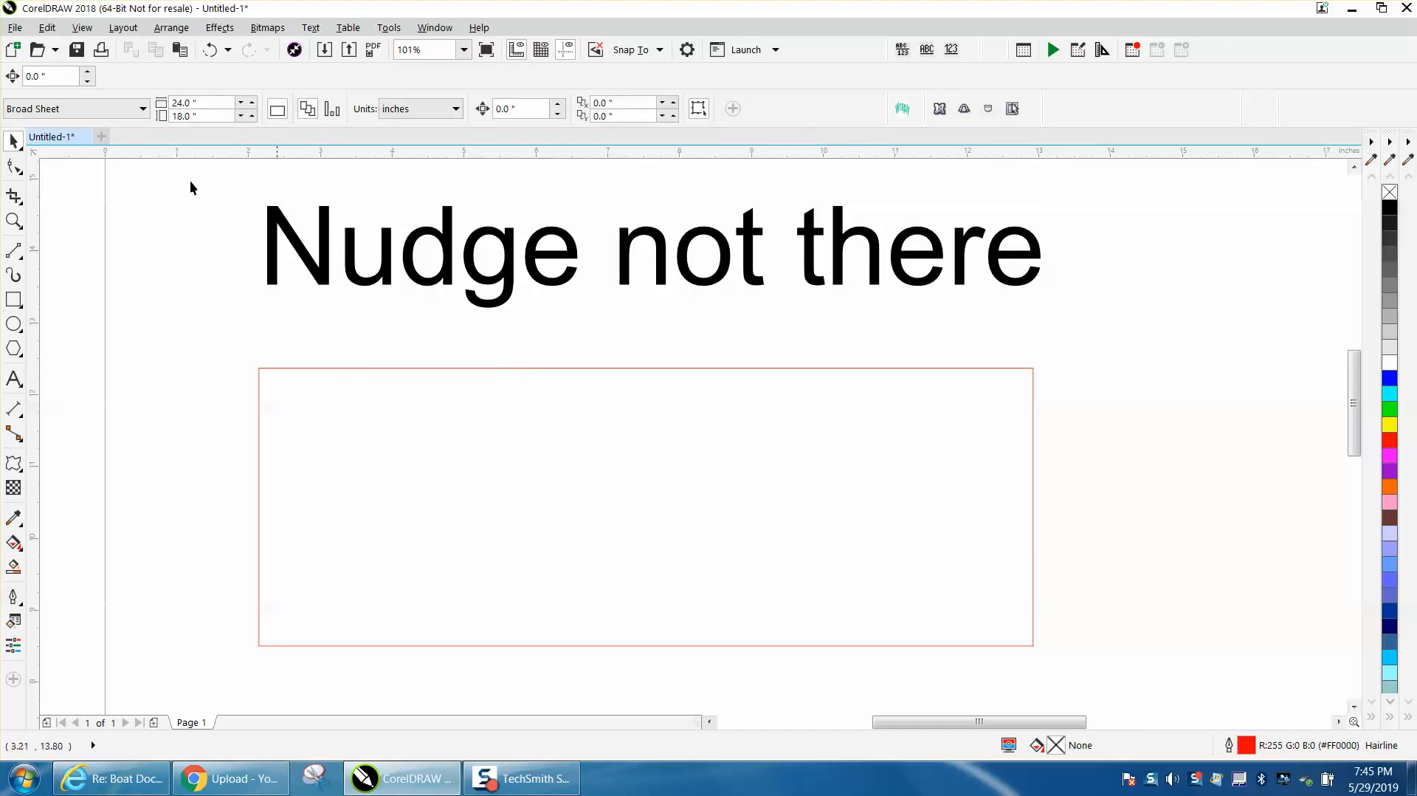
mouse_move(513, 366)
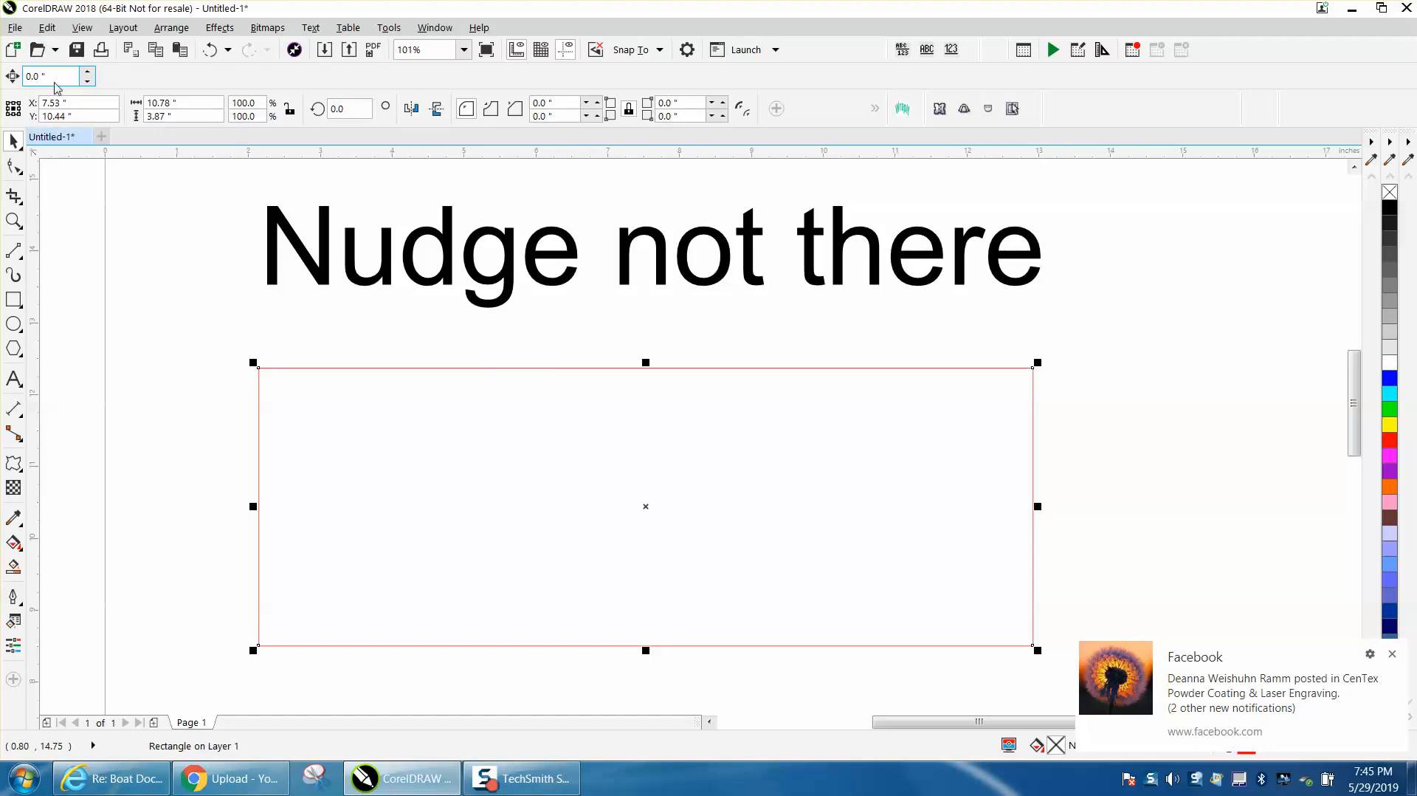
mouse_move(363, 205)
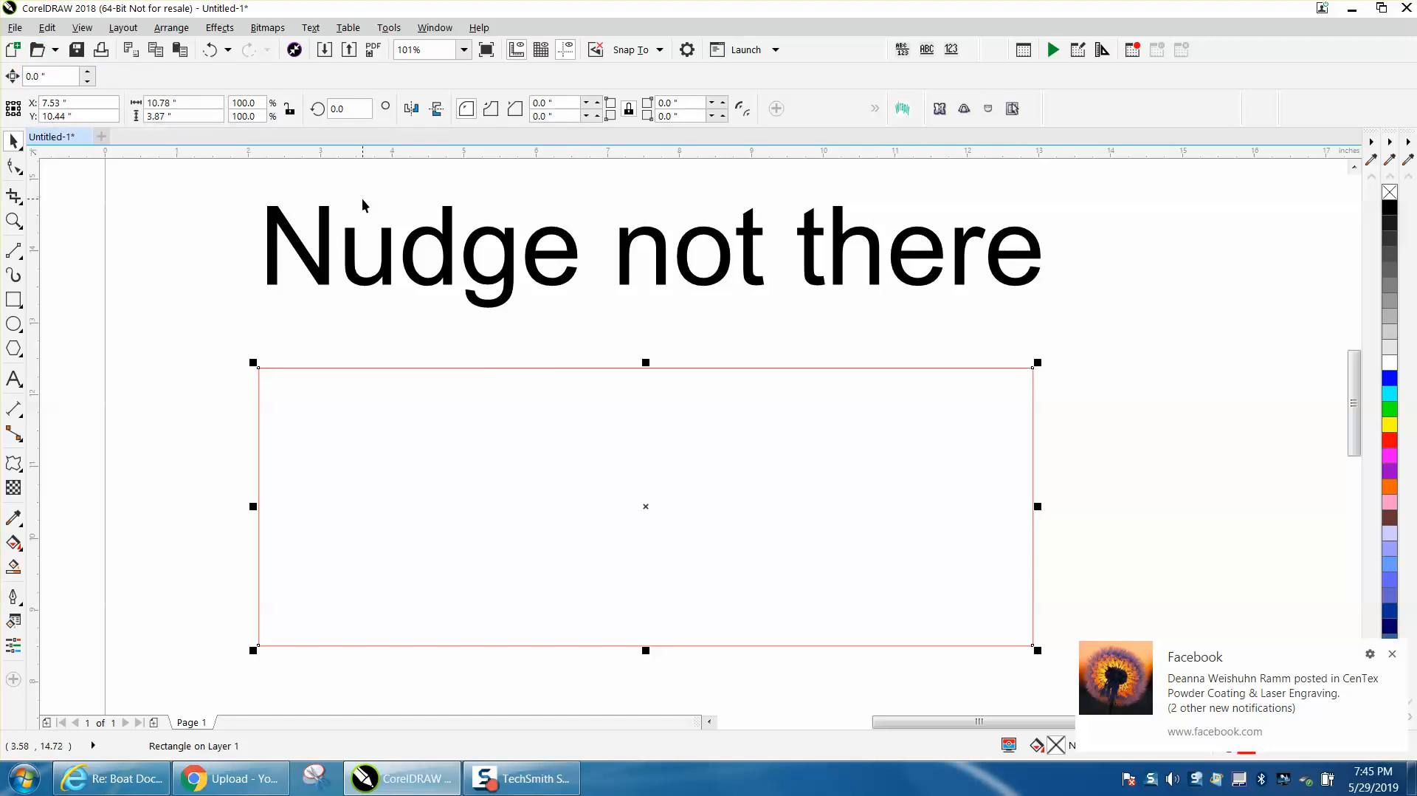
mouse_move(386, 190)
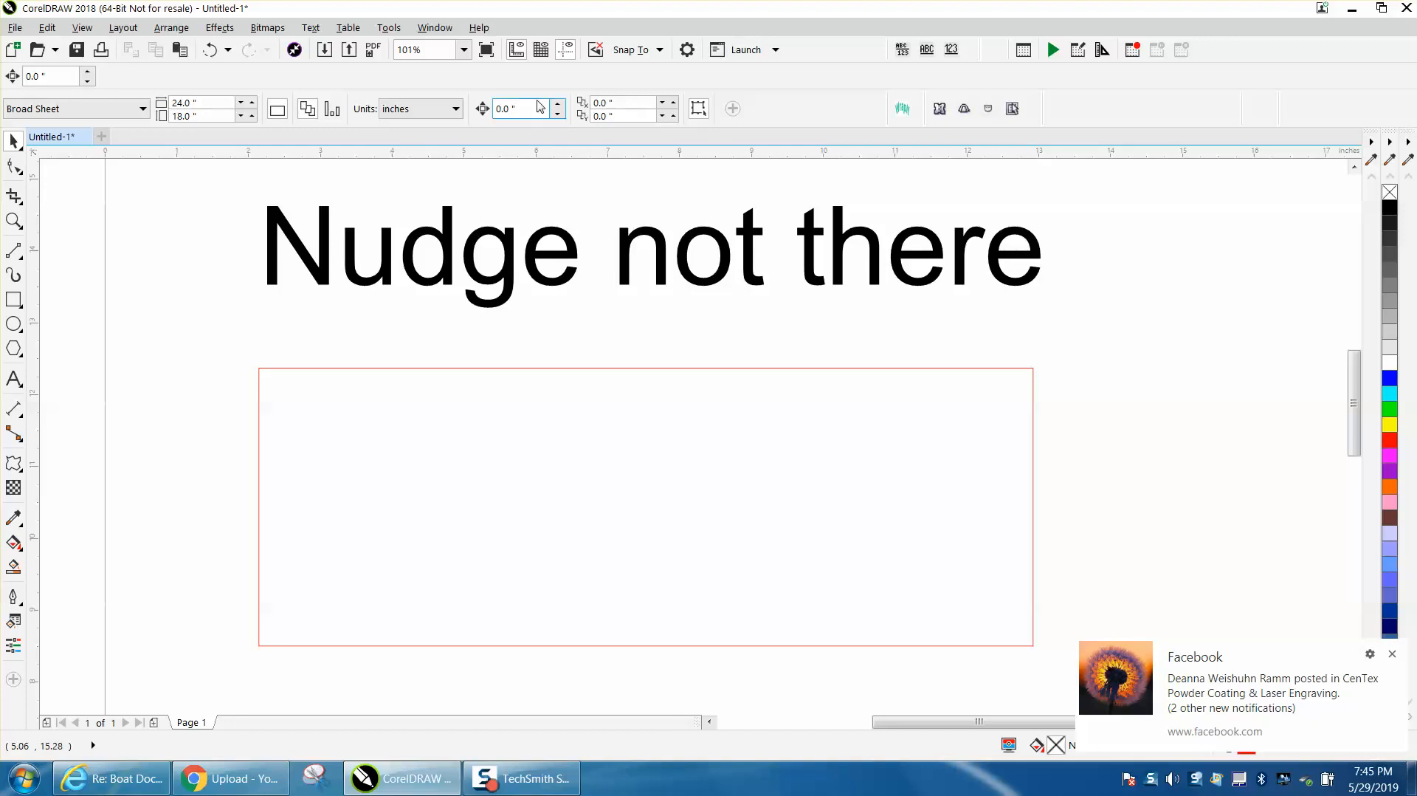
click(515, 109)
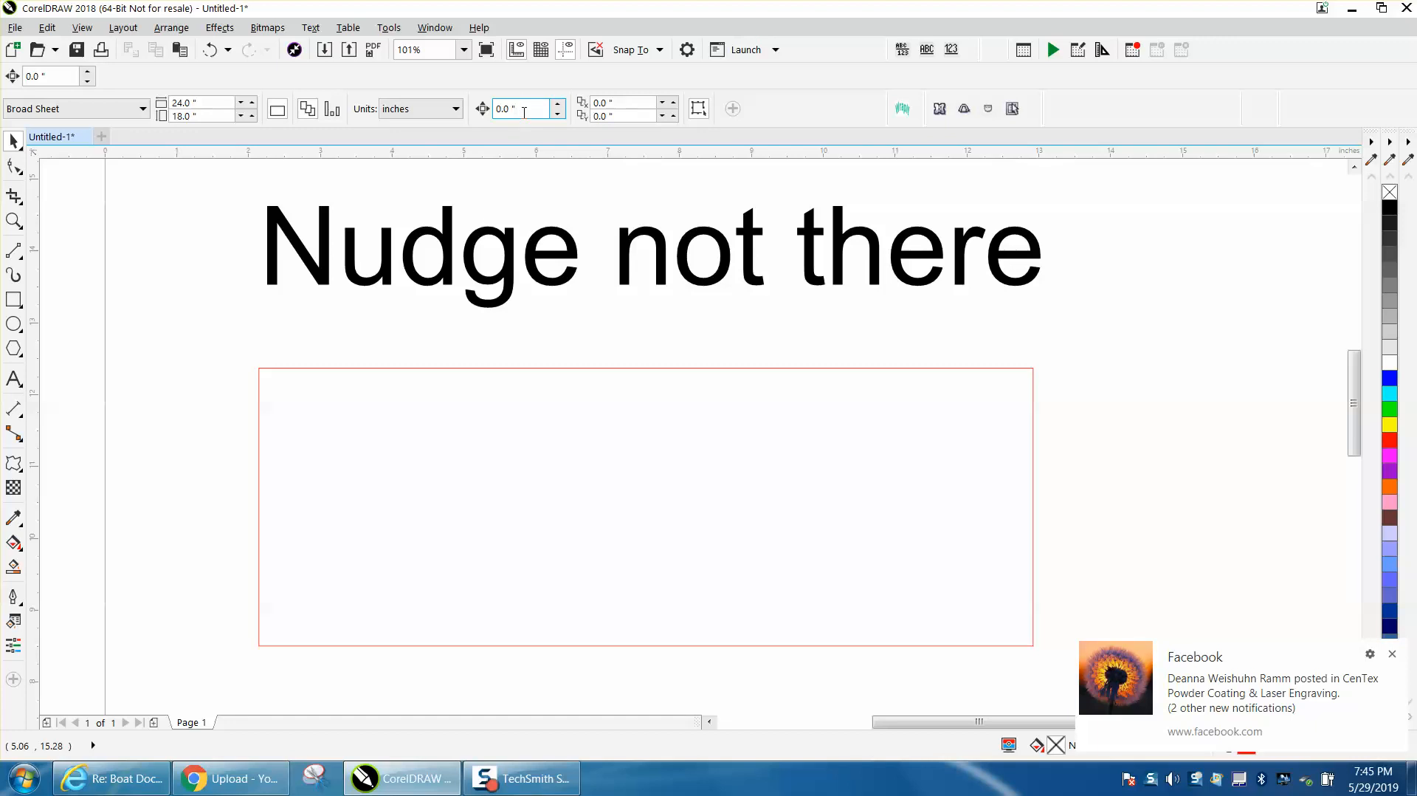
mouse_move(524, 109)
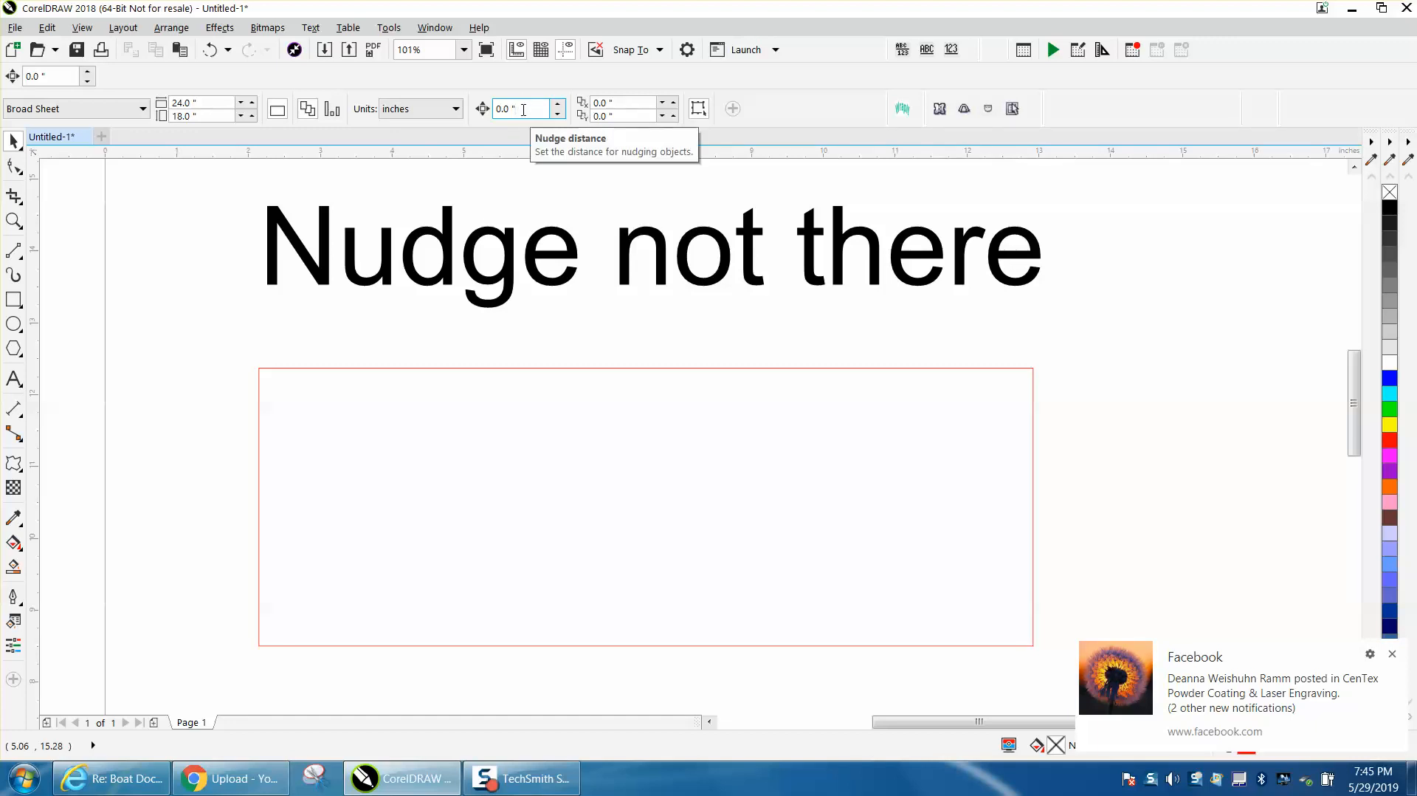
mouse_move(489, 111)
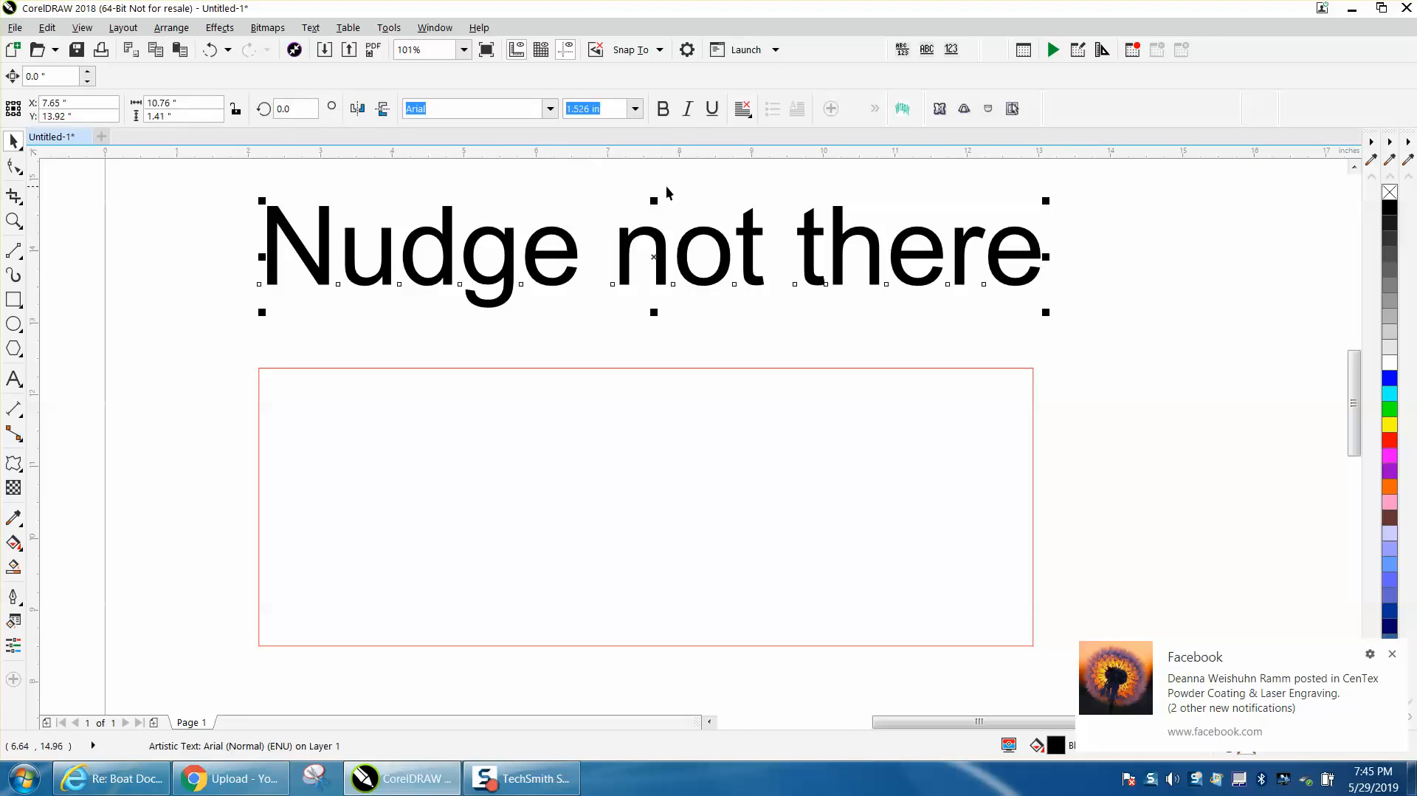
mouse_move(550, 71)
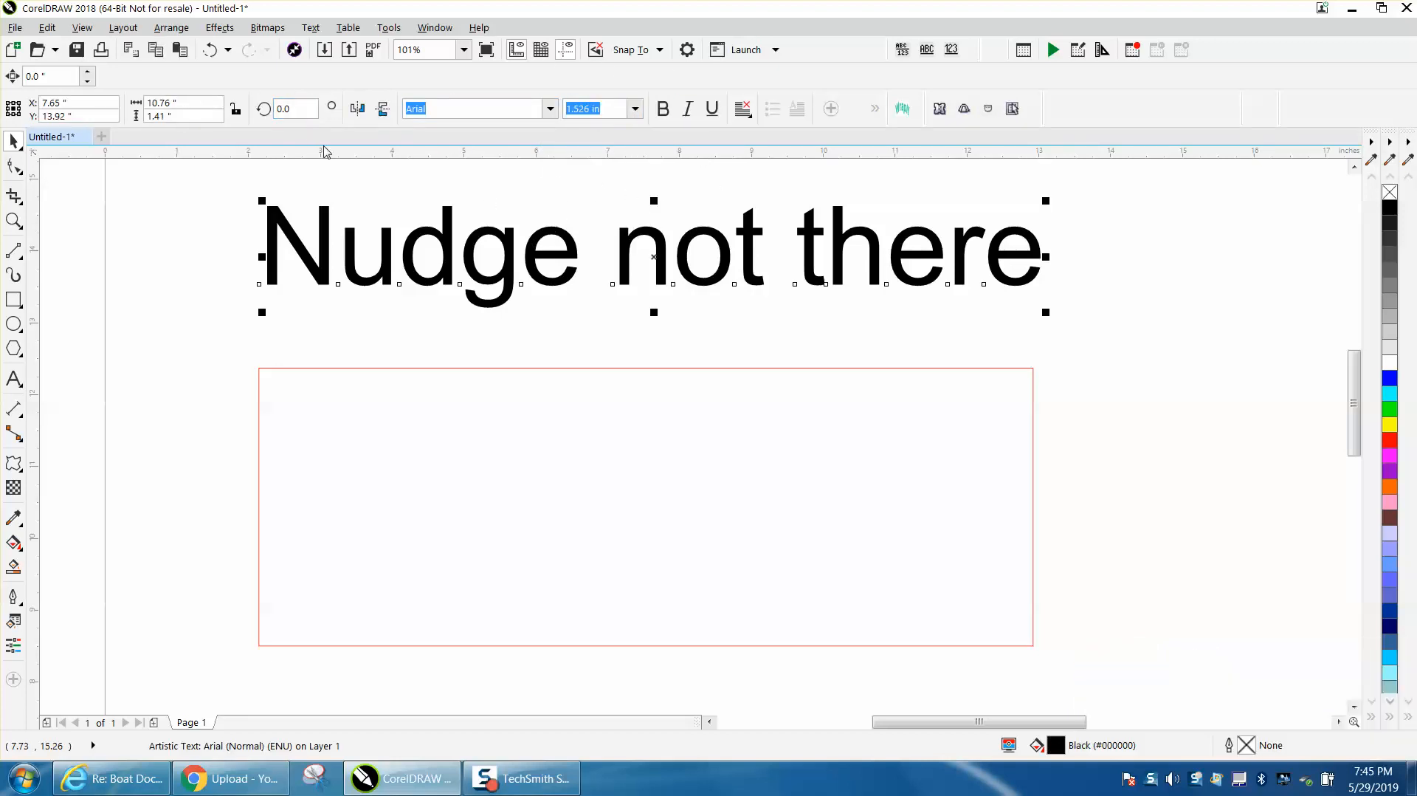
mouse_move(572, 210)
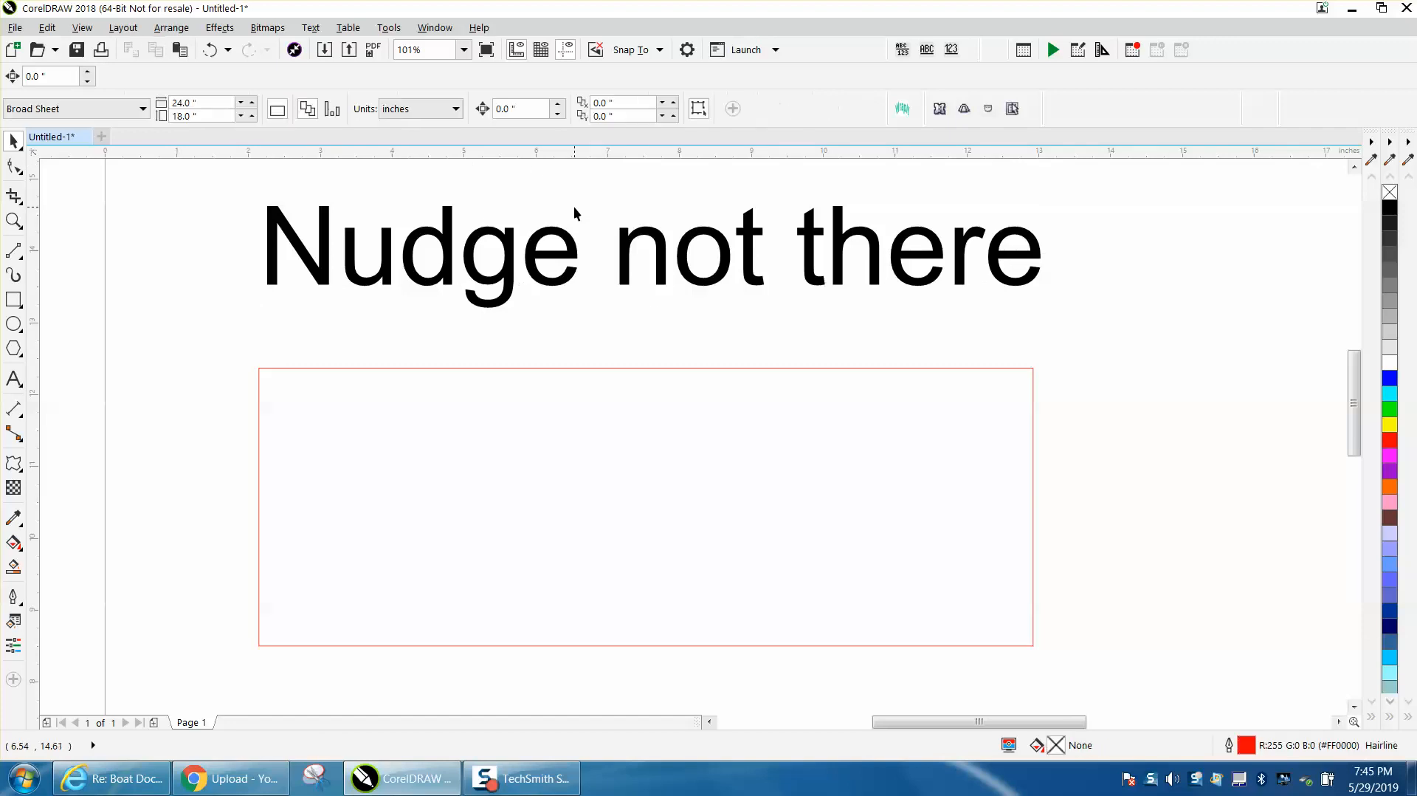
mouse_move(484, 111)
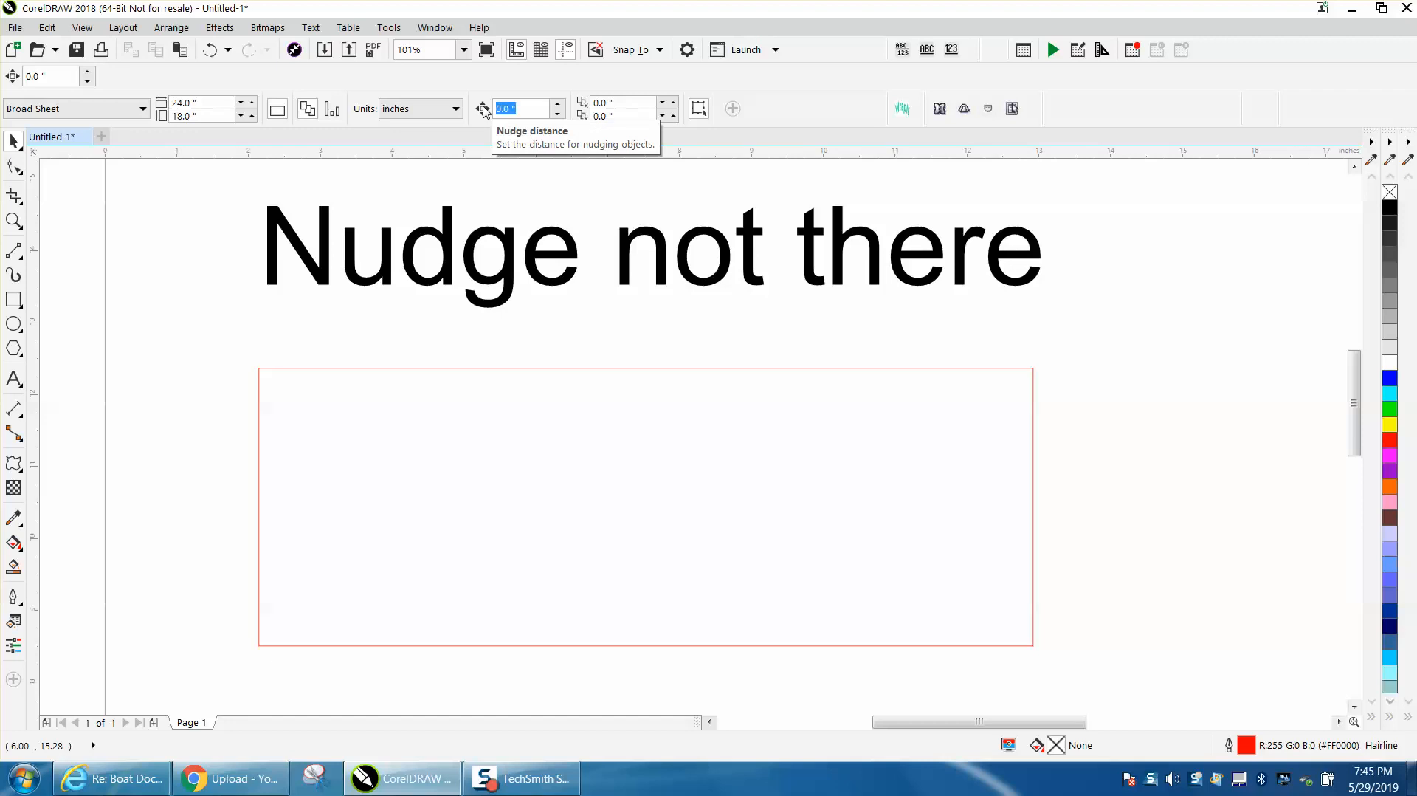
mouse_move(480, 126)
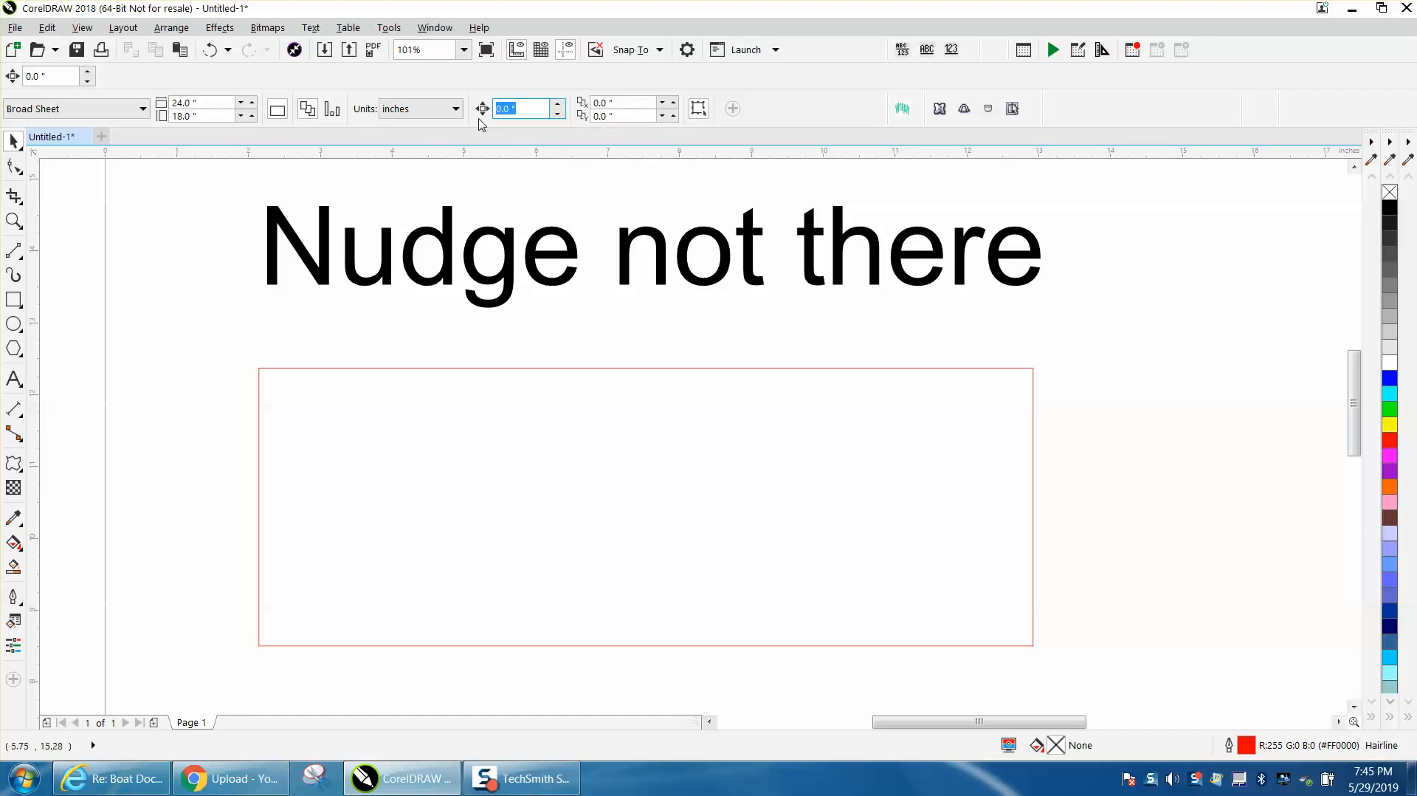
mouse_move(513, 144)
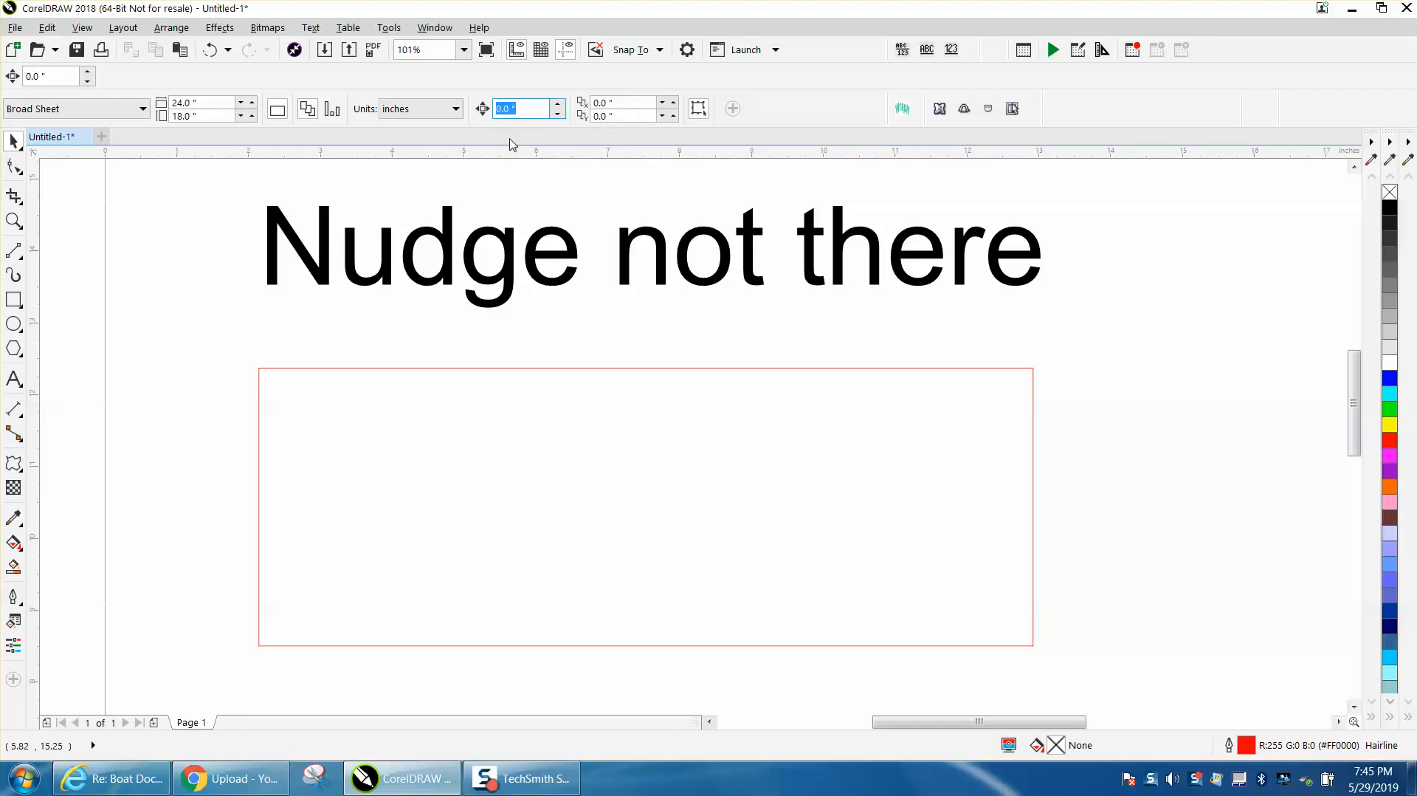
mouse_move(570, 187)
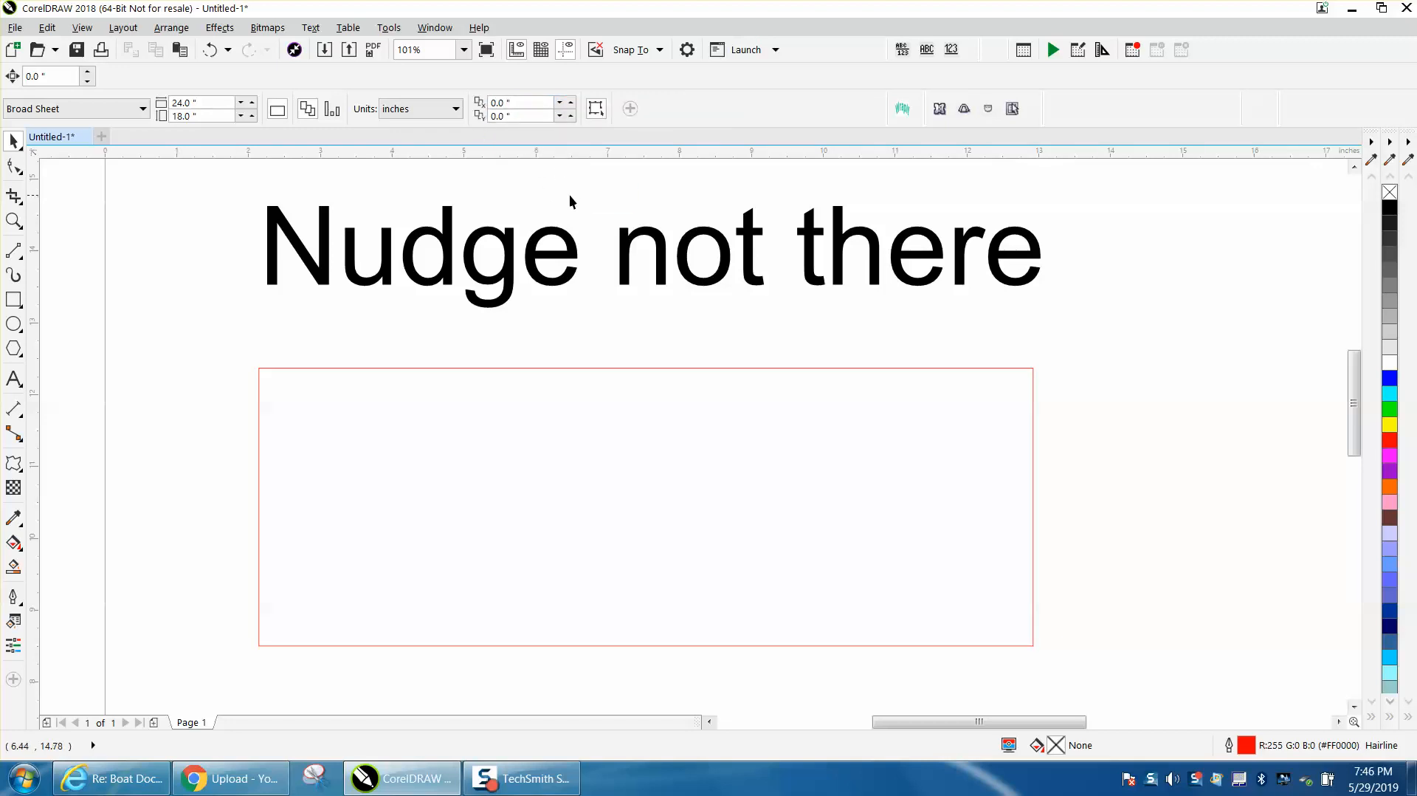
mouse_move(574, 216)
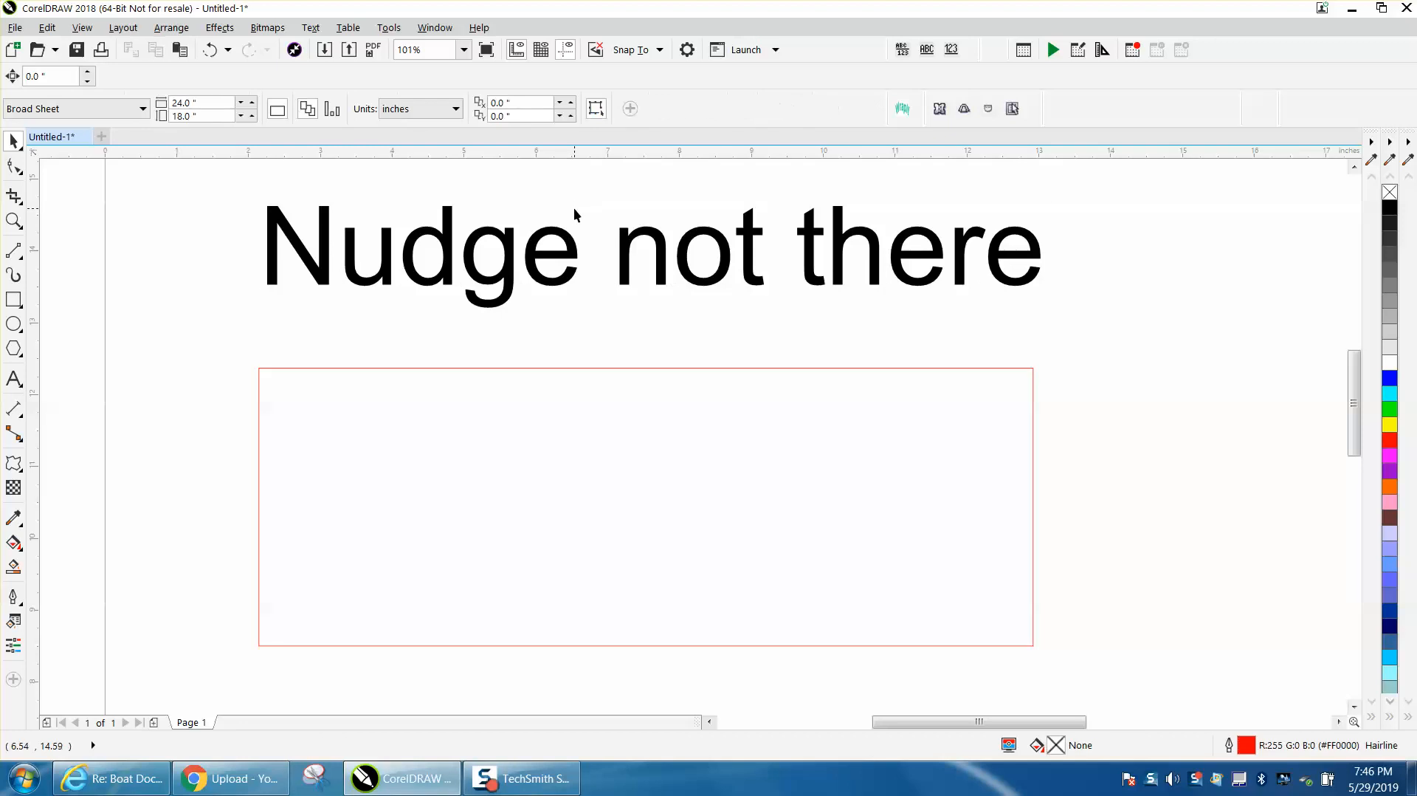
mouse_move(515, 166)
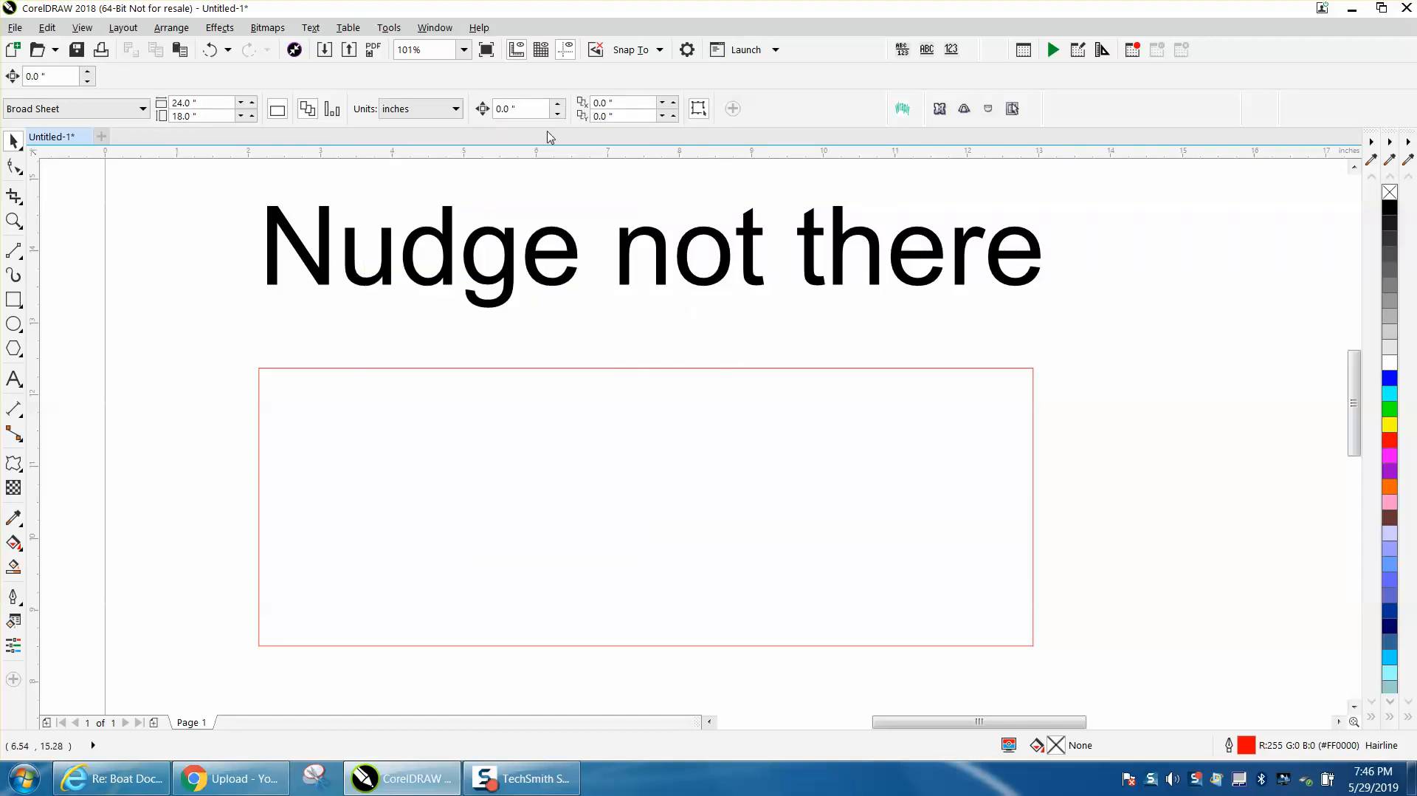
mouse_move(554, 142)
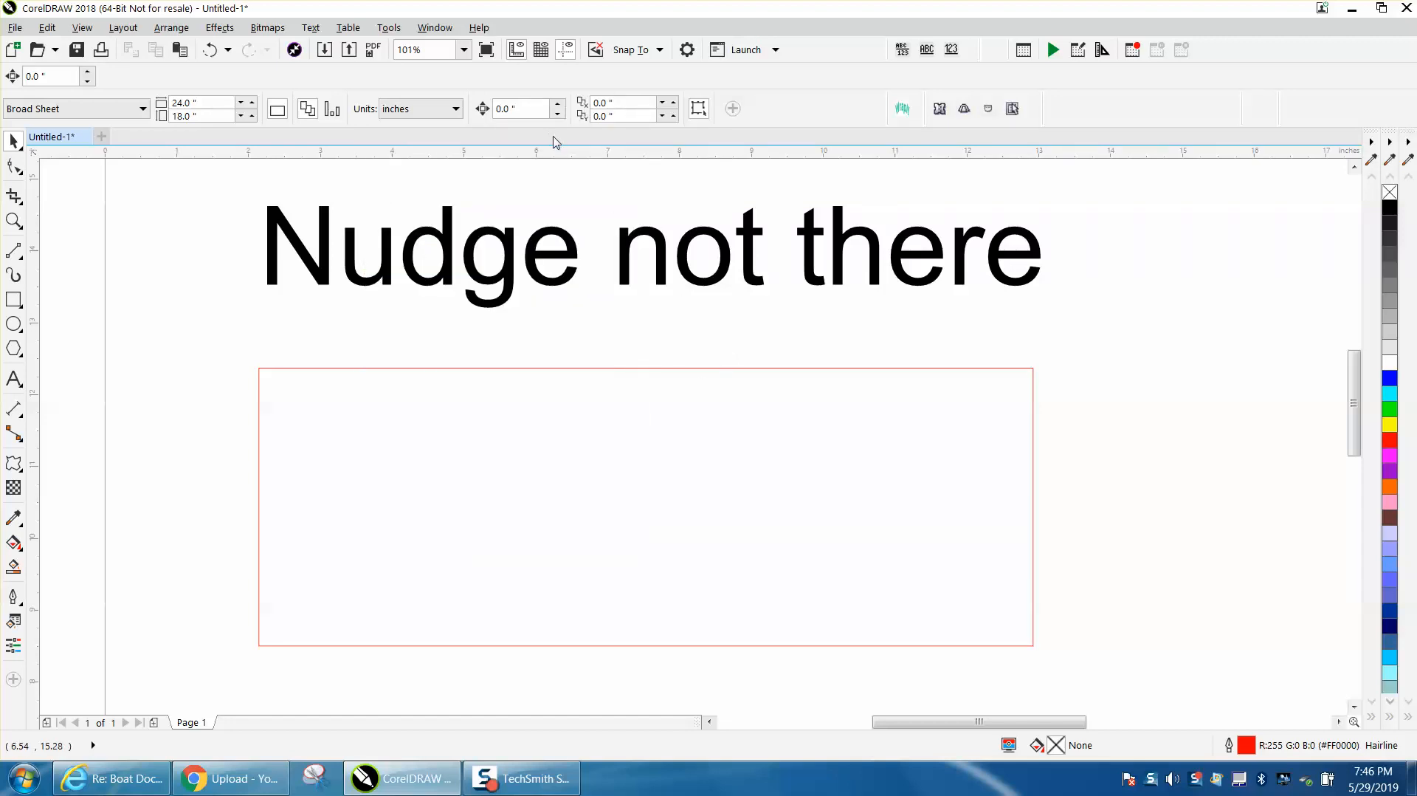